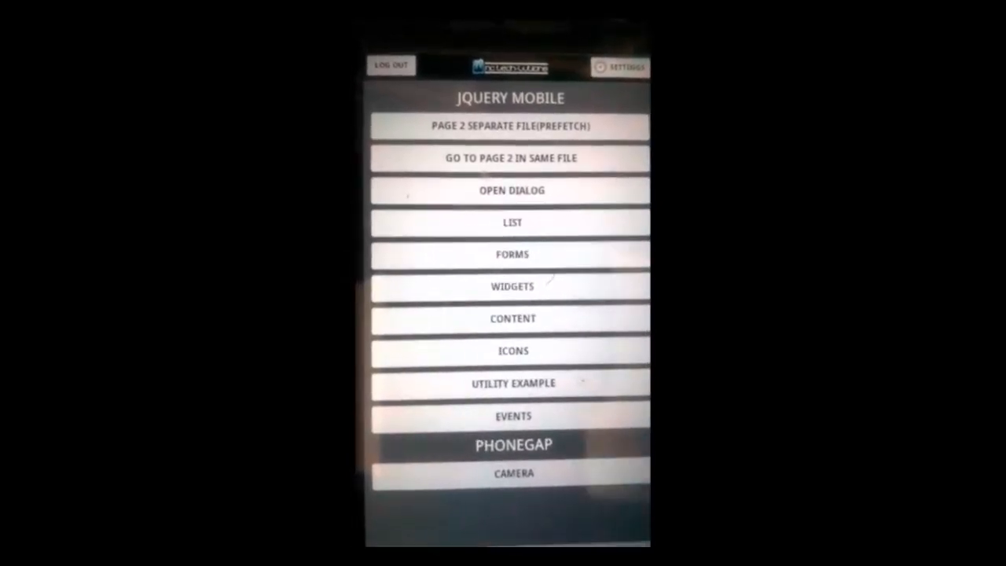
Step: From the Camera API page, start a From Photo Library pick and cancel it, acknowledging the alert
click(512, 472)
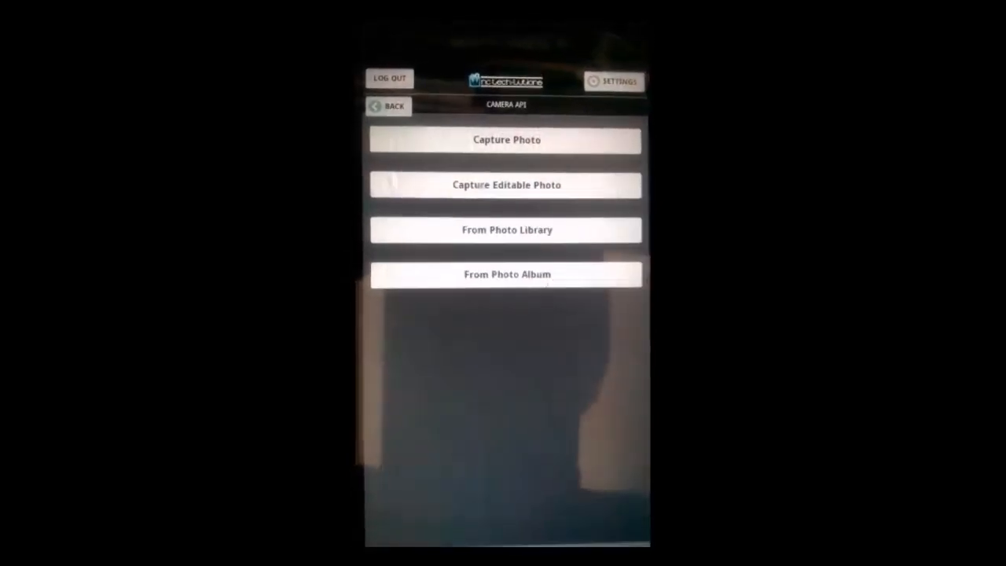
click(507, 274)
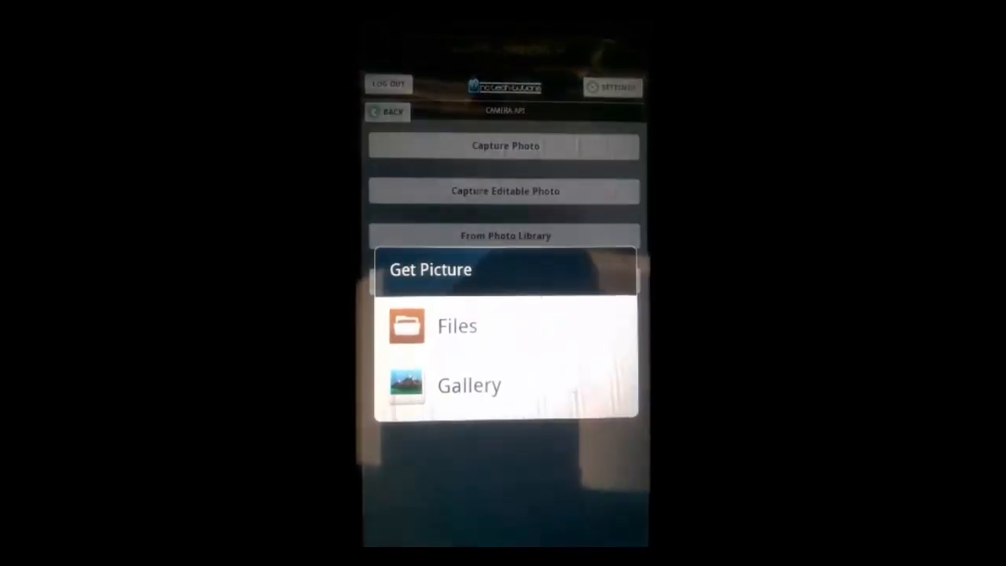
click(469, 386)
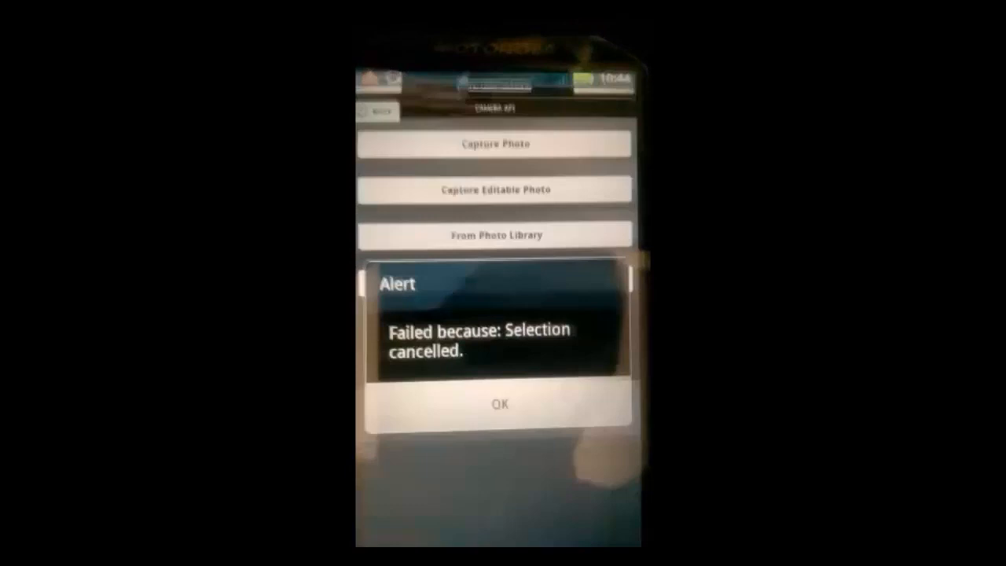
click(500, 404)
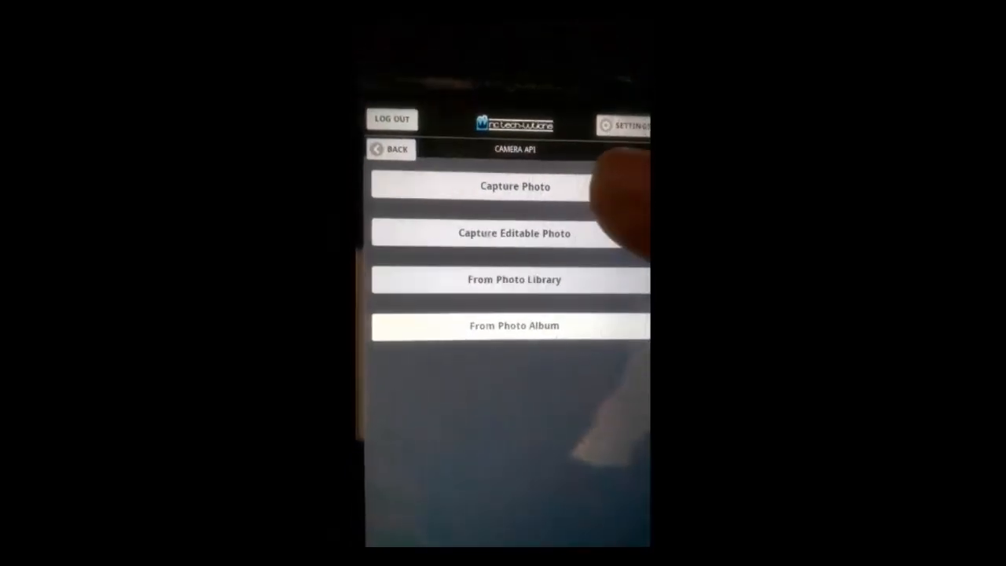
Step: Launch the device camera with Capture Photo
click(515, 185)
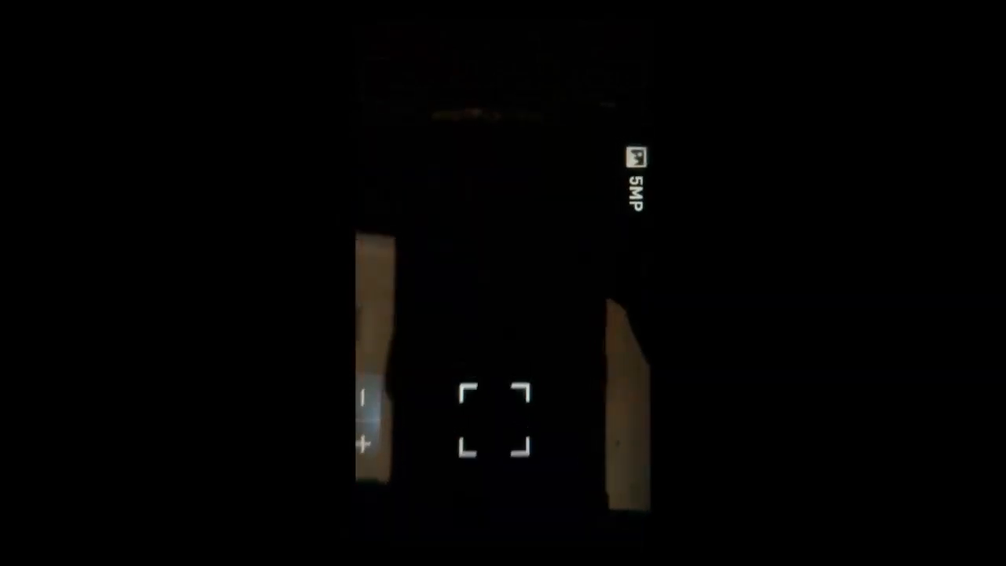